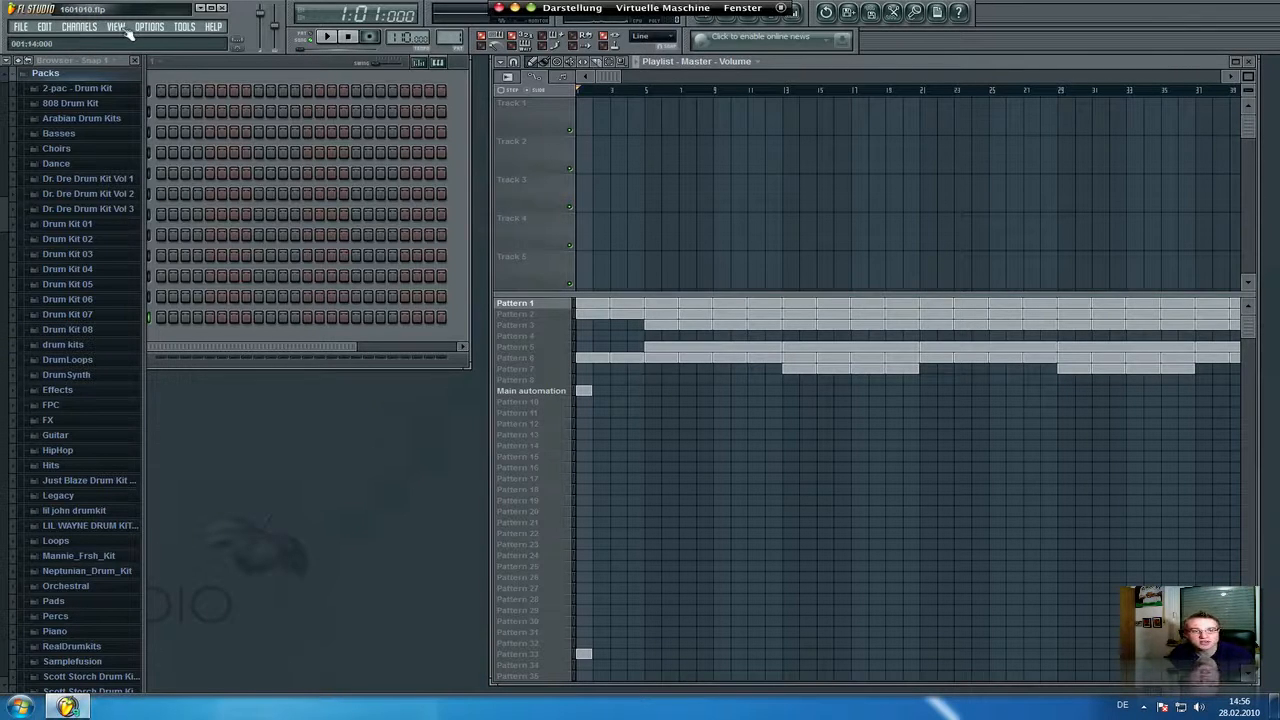
Step: Open the Mixer from the View menu to show the Master channel
left_click(114, 26)
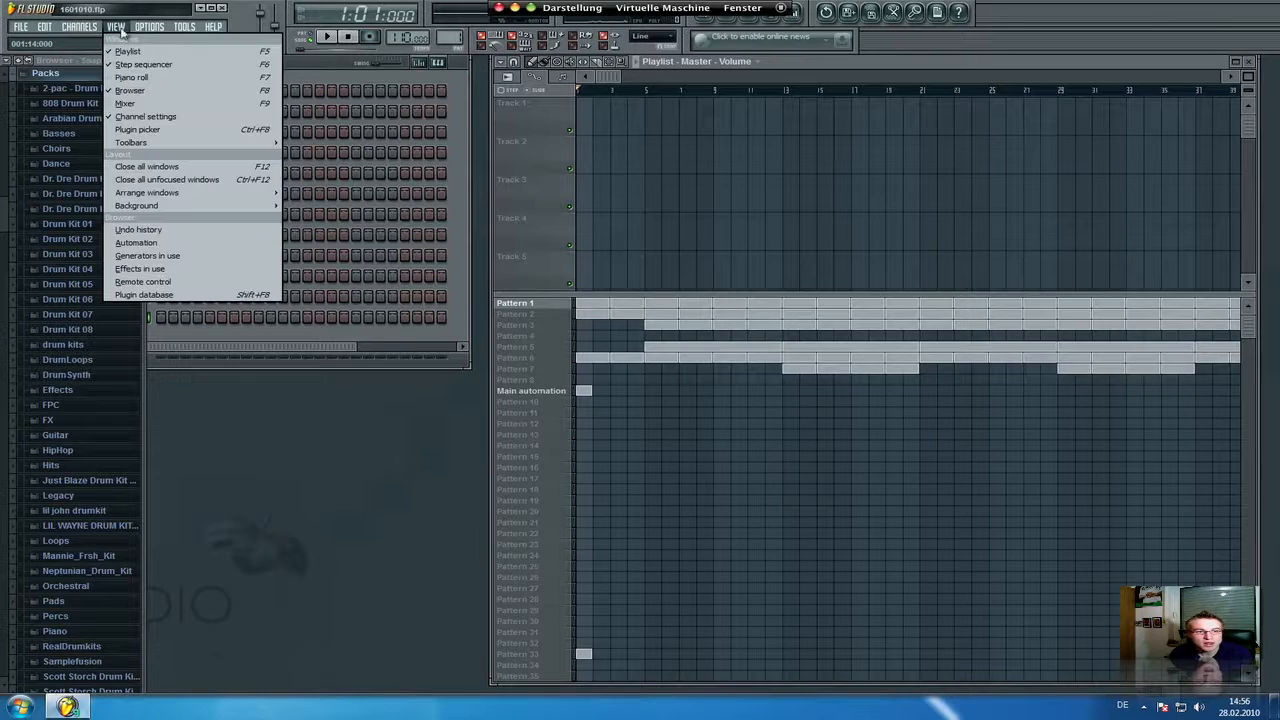
mouse_move(124, 103)
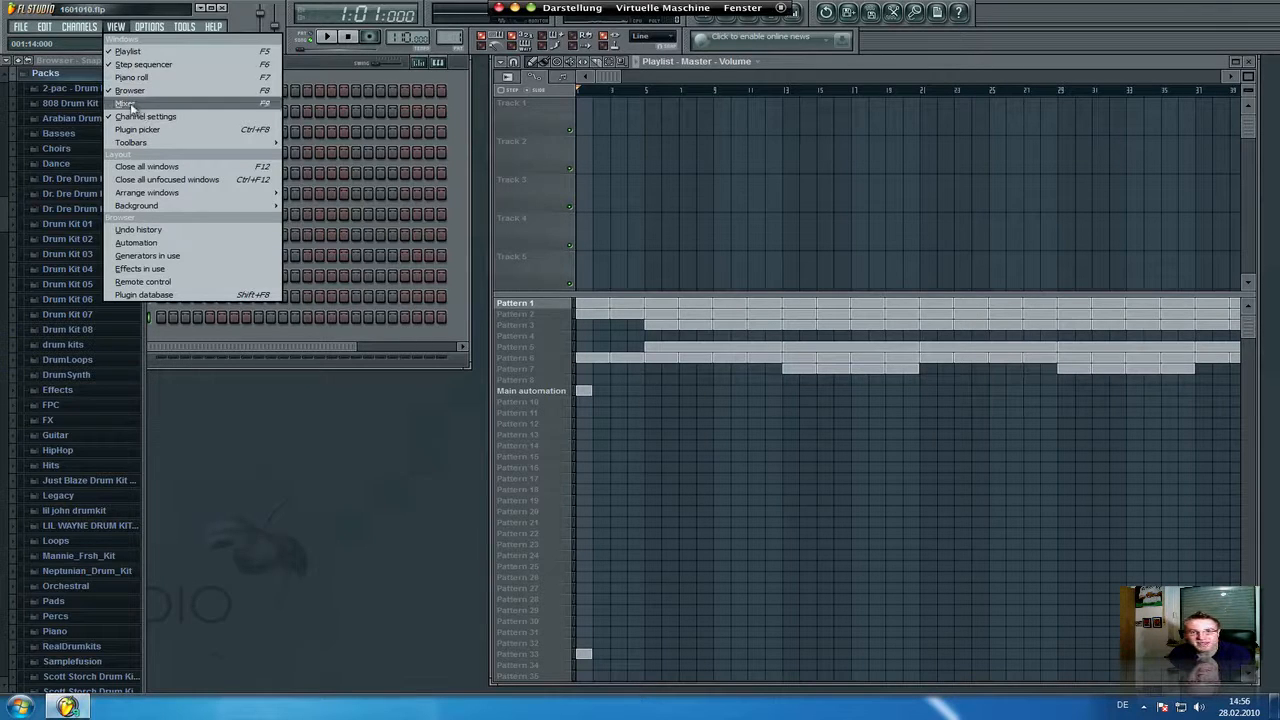
left_click(125, 103)
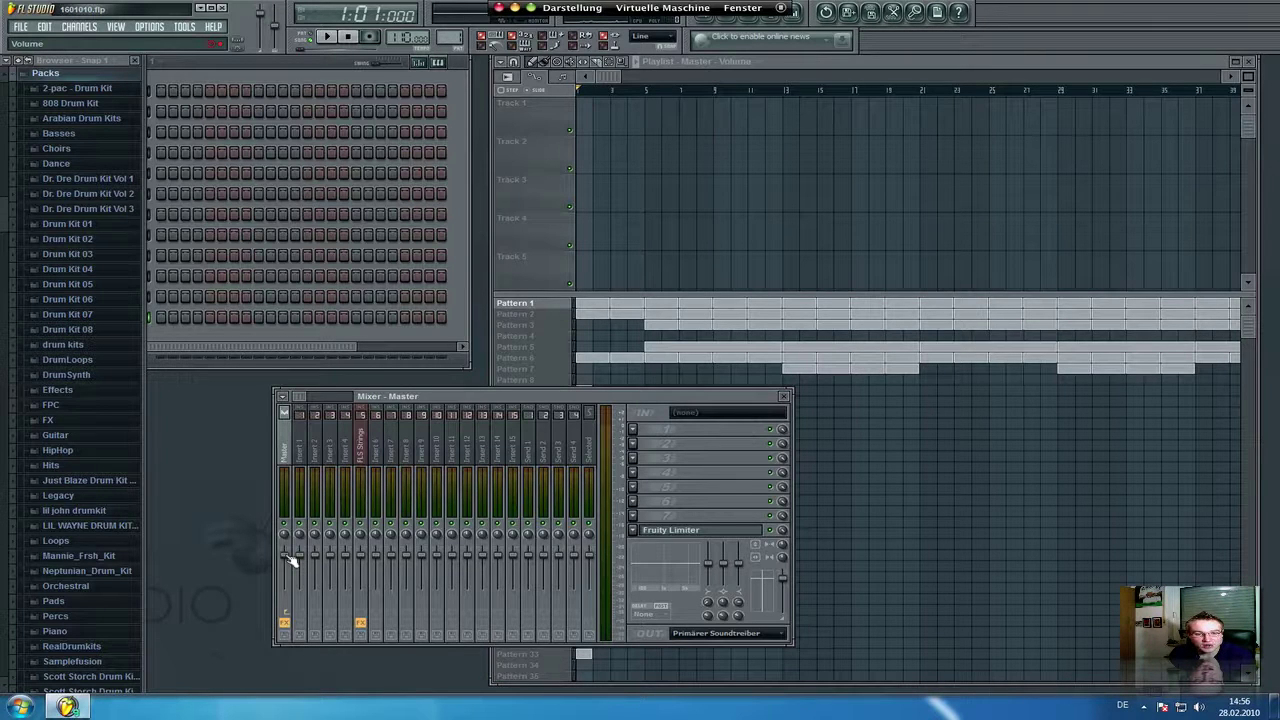
Step: Create an automation clip from the Master volume fader's right-click menu
right_click(290, 560)
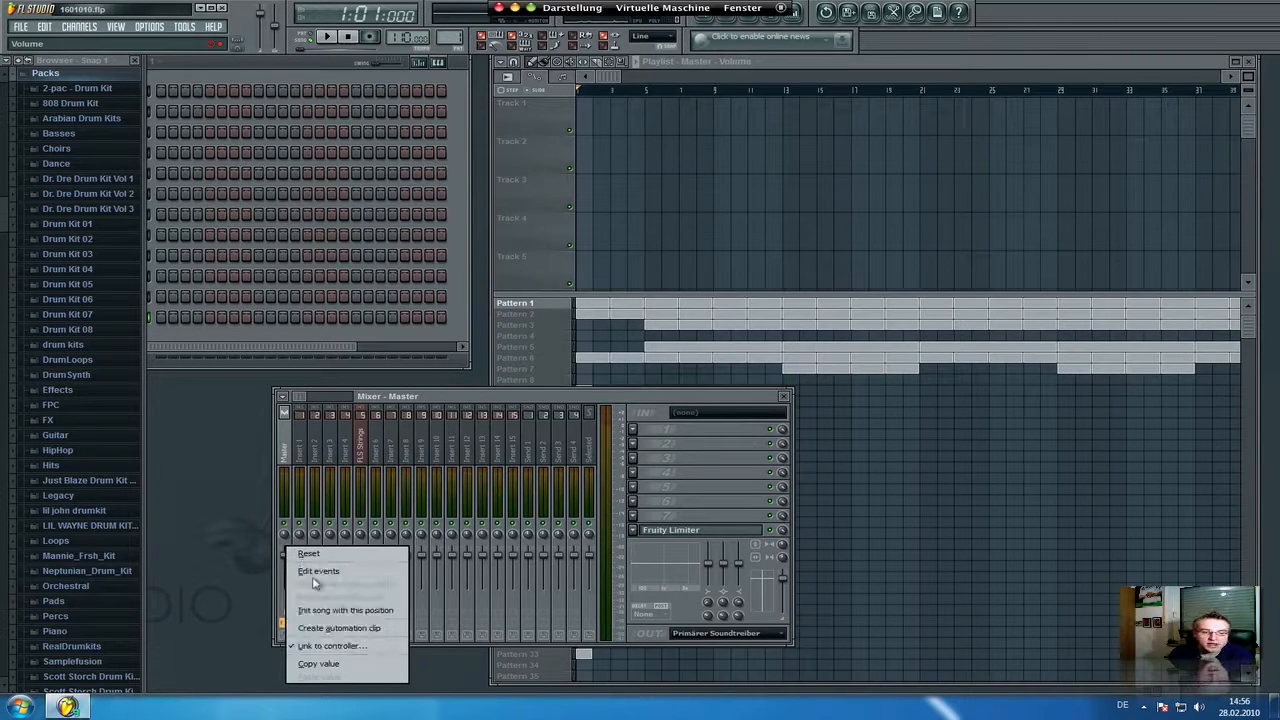
mouse_move(338, 628)
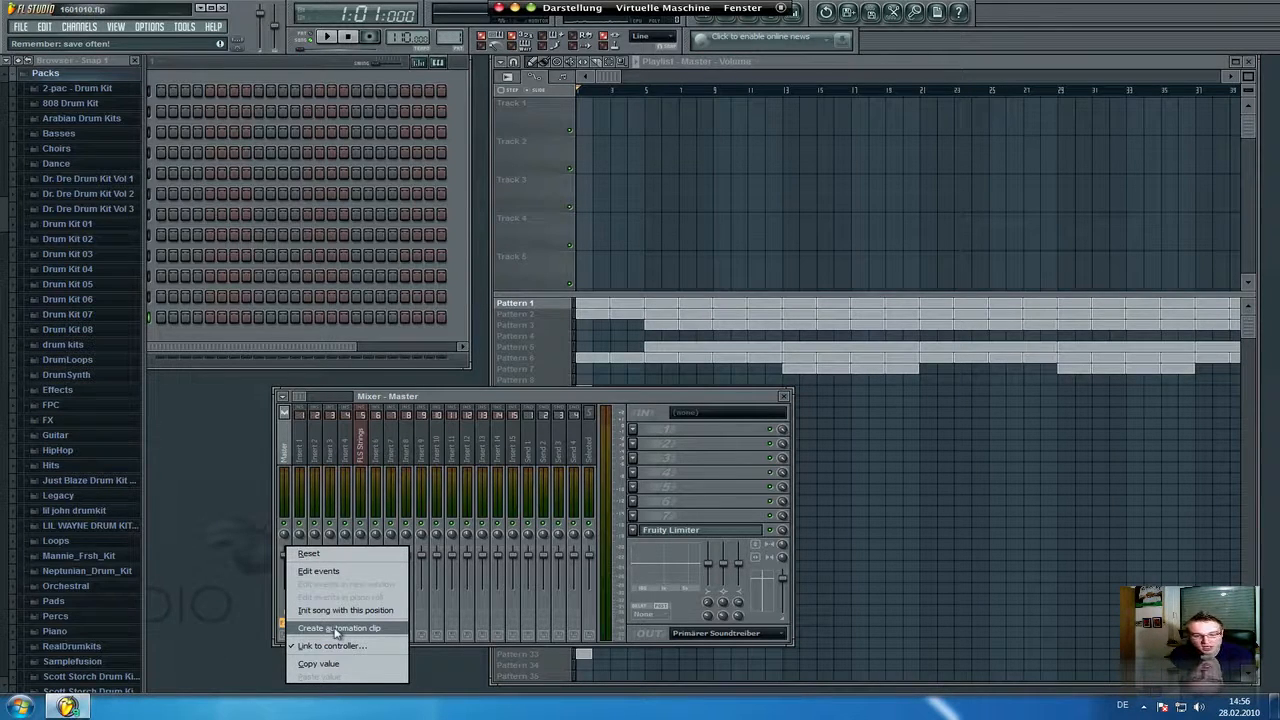
left_click(339, 627)
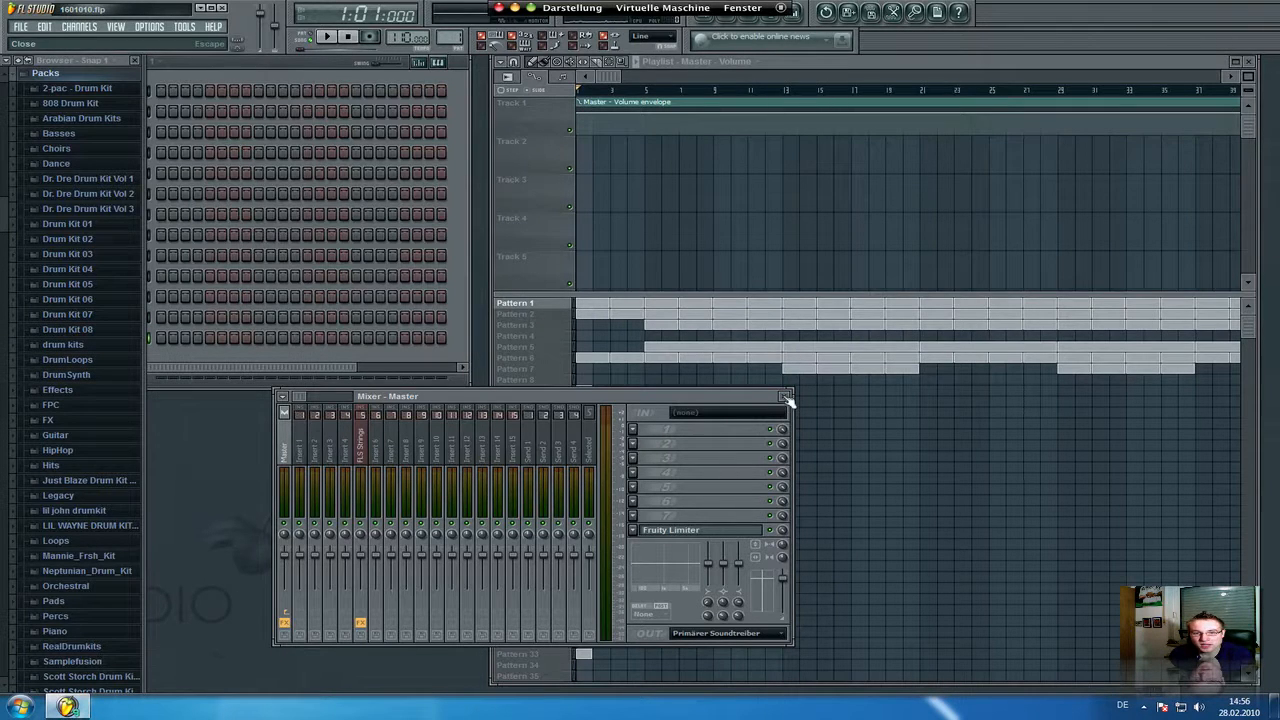
Step: Close the mixer and bend the clip's opening points into a rising fade-in curve
left_click(786, 396)
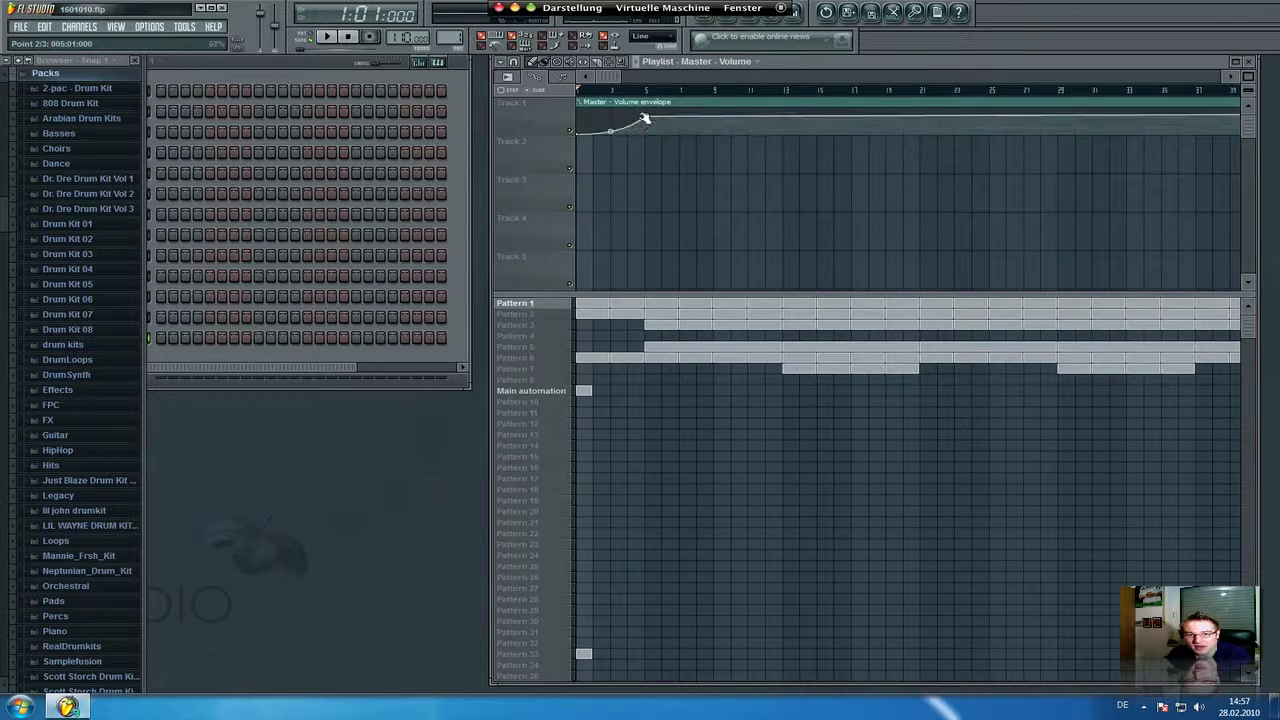
left_click_drag(610, 133, 645, 120)
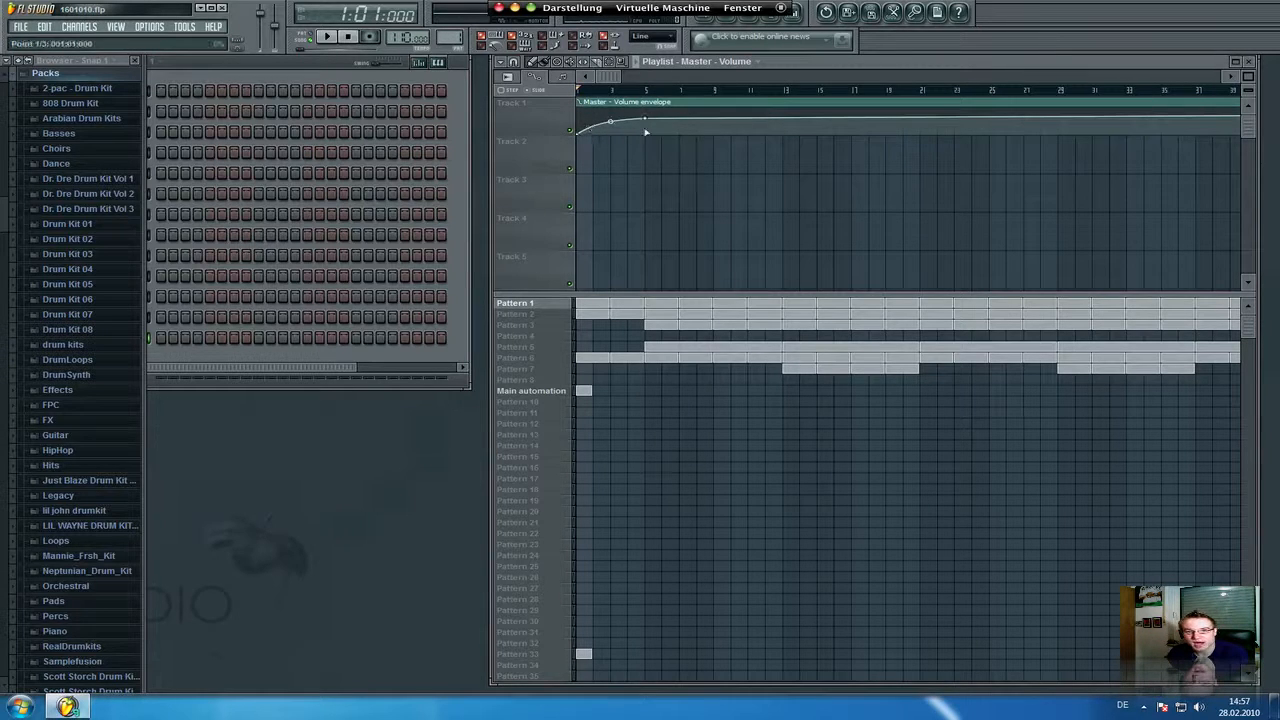
left_click(327, 37)
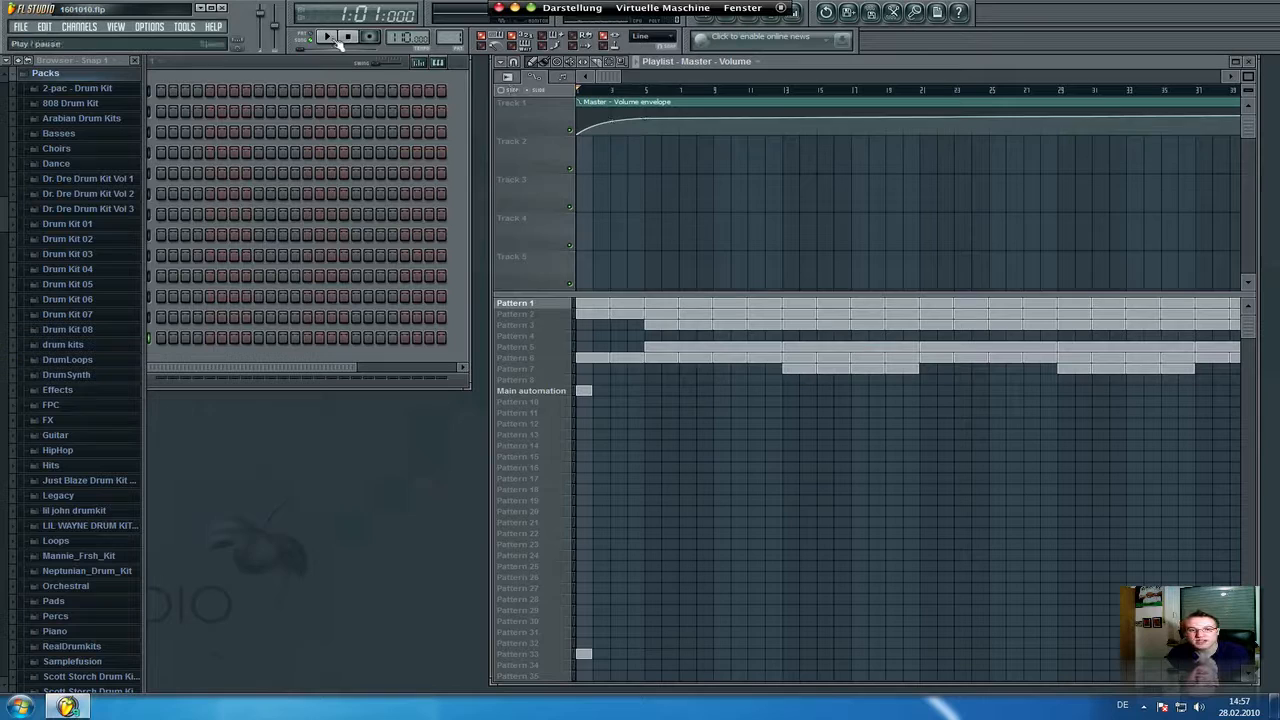
Step: Play the song from the transport bar to hear the fade-in
left_click(327, 37)
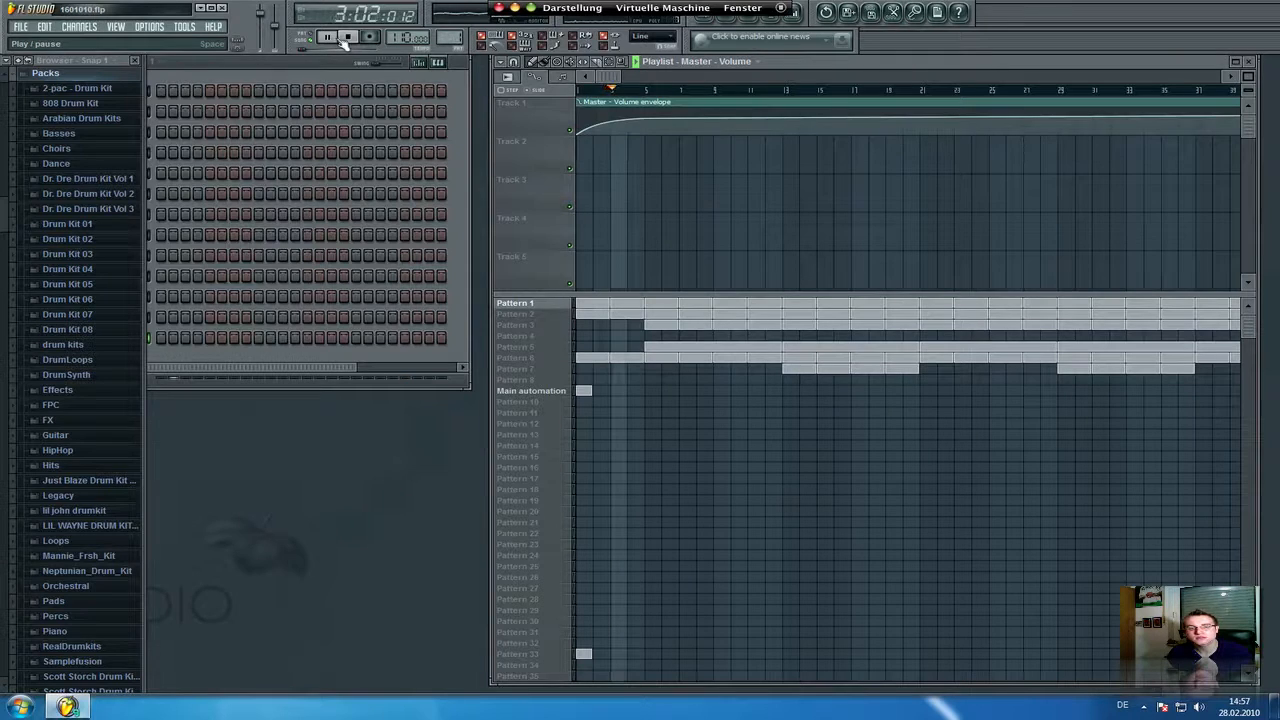
left_click(327, 37)
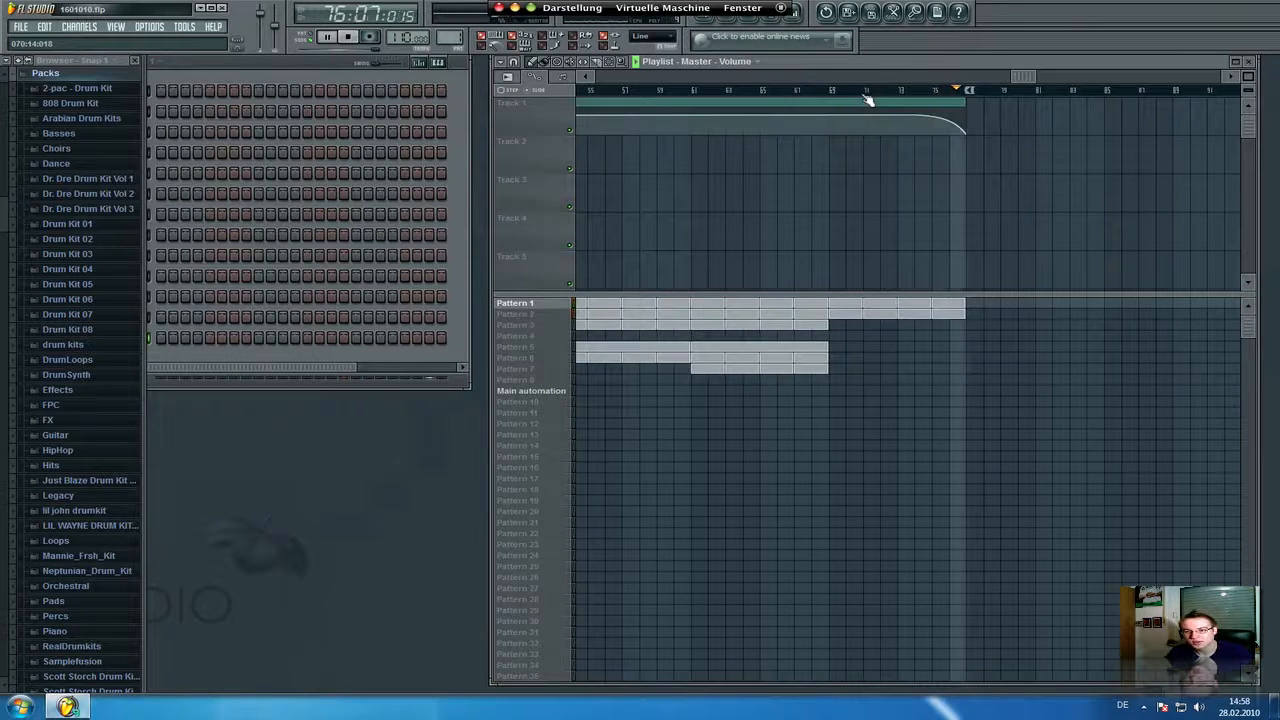
Step: Stop playback and return to the song's start
left_click(347, 37)
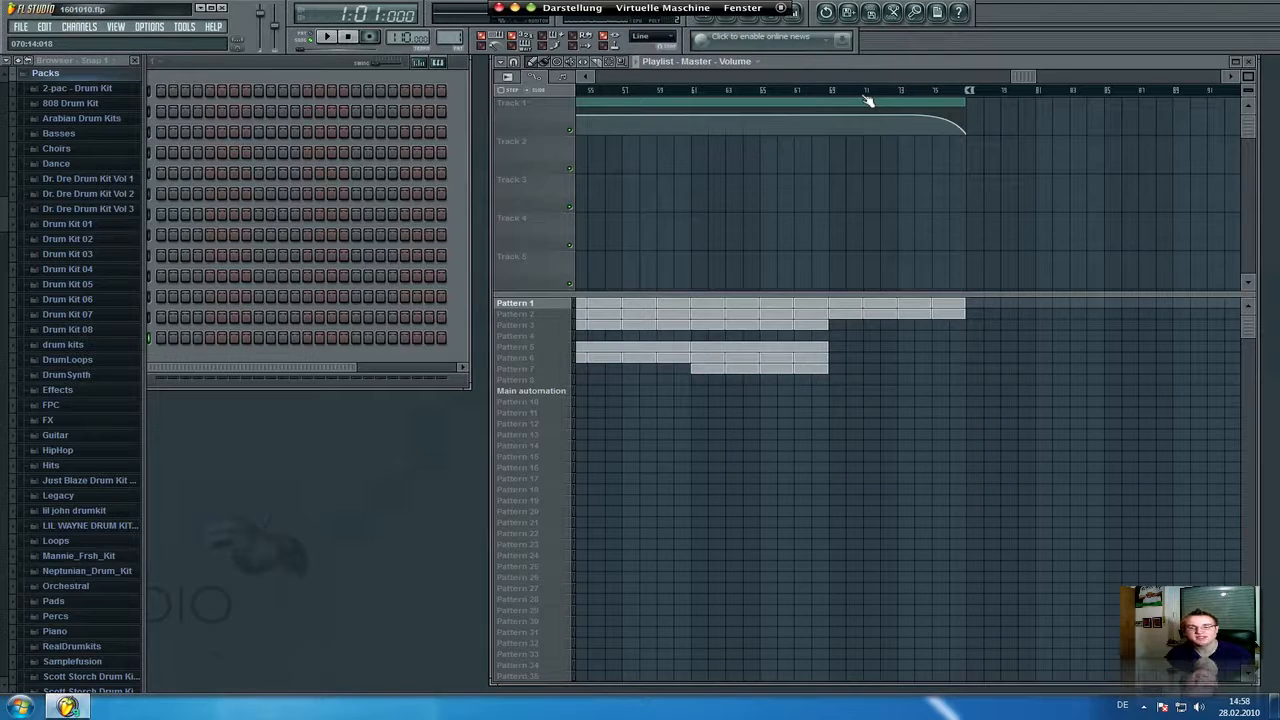